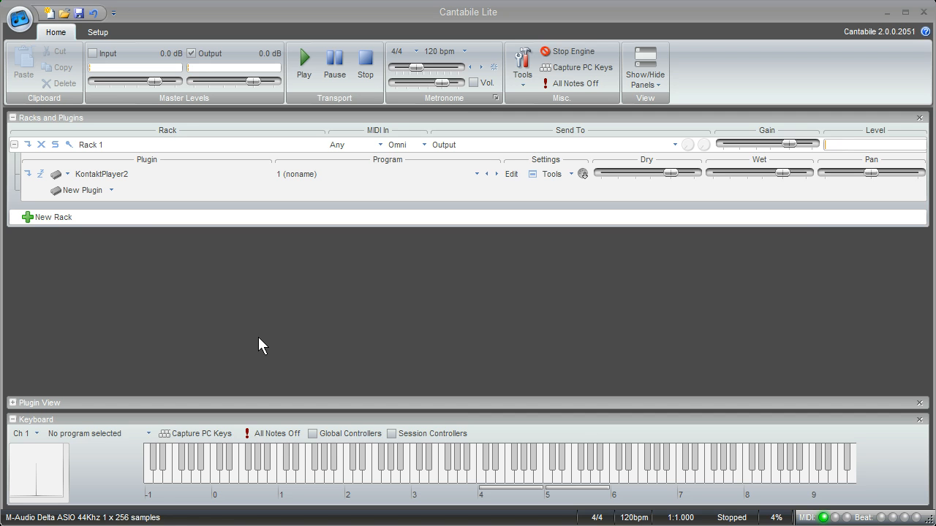
- Select KontaktPlayer2 in Rack 1 and bring up its own editor window
double_click(102, 174)
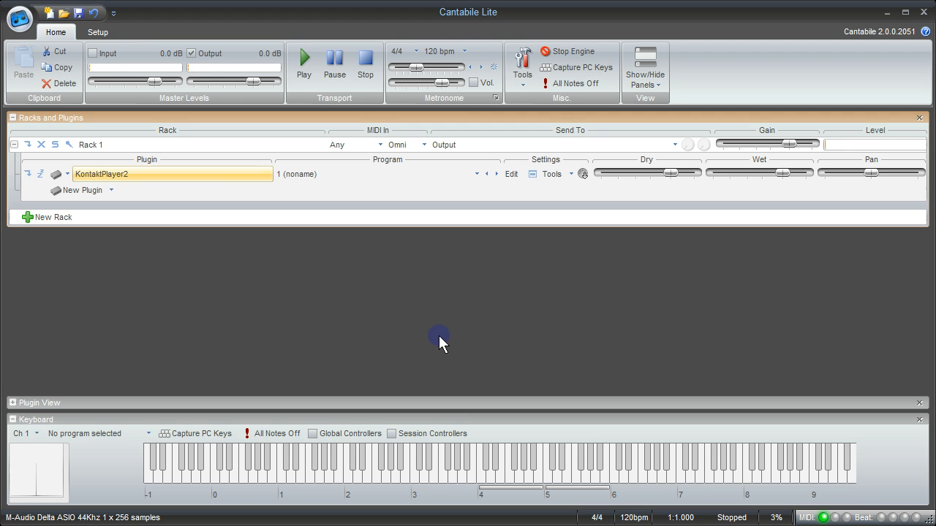
mouse_move(380, 207)
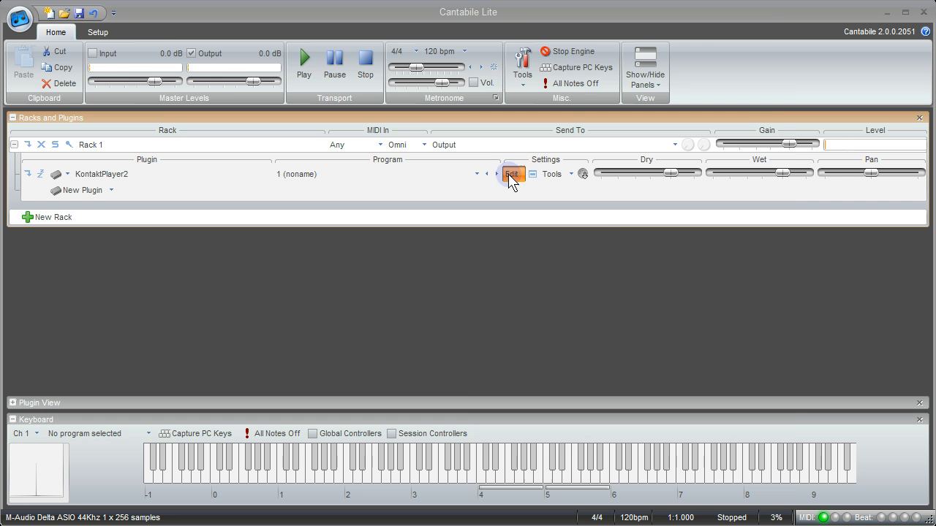
left_click(512, 174)
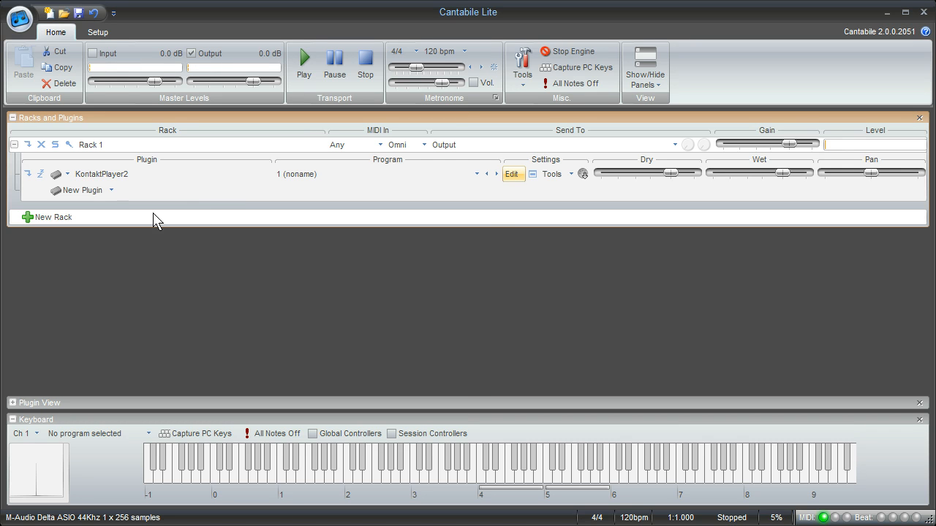
mouse_move(82, 190)
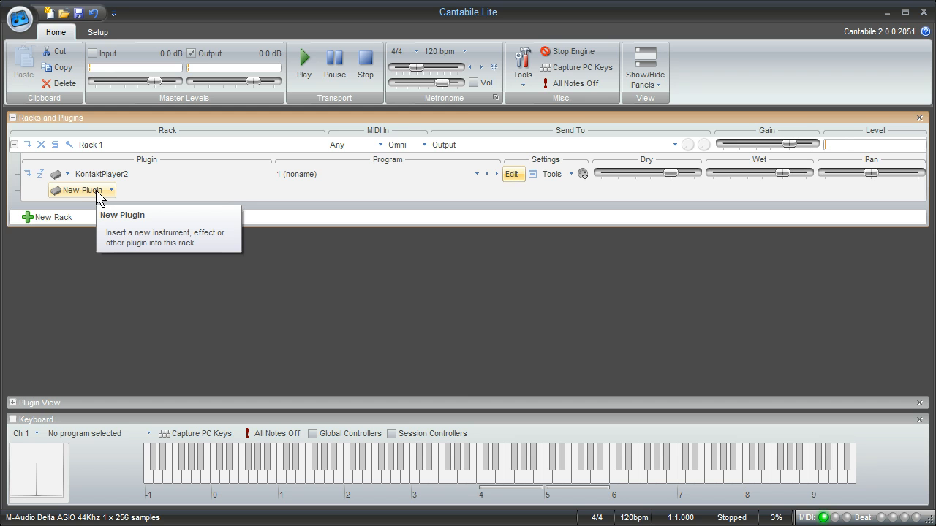
mouse_move(91, 198)
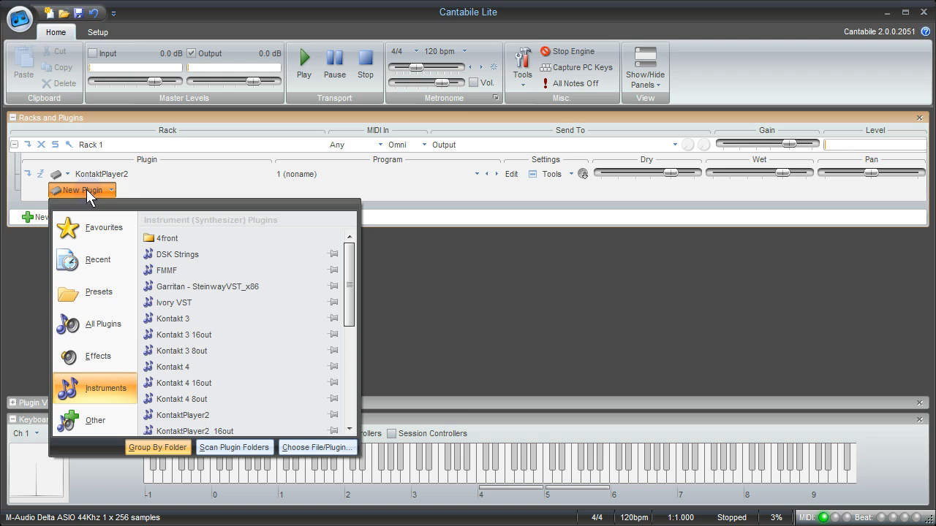
mouse_move(114, 401)
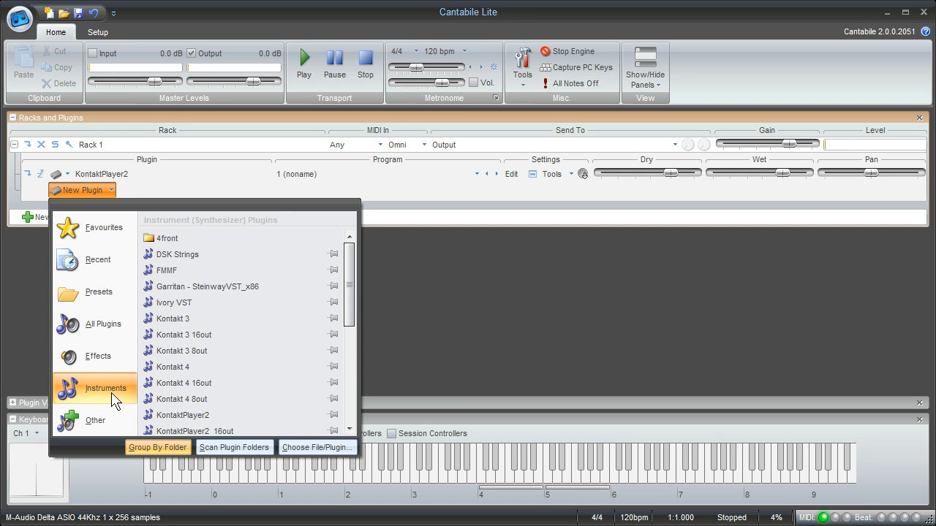
- Insert the BootEQmkII, DensitymkII and epicVerb effects from the Effects category into Rack 1
left_click(98, 357)
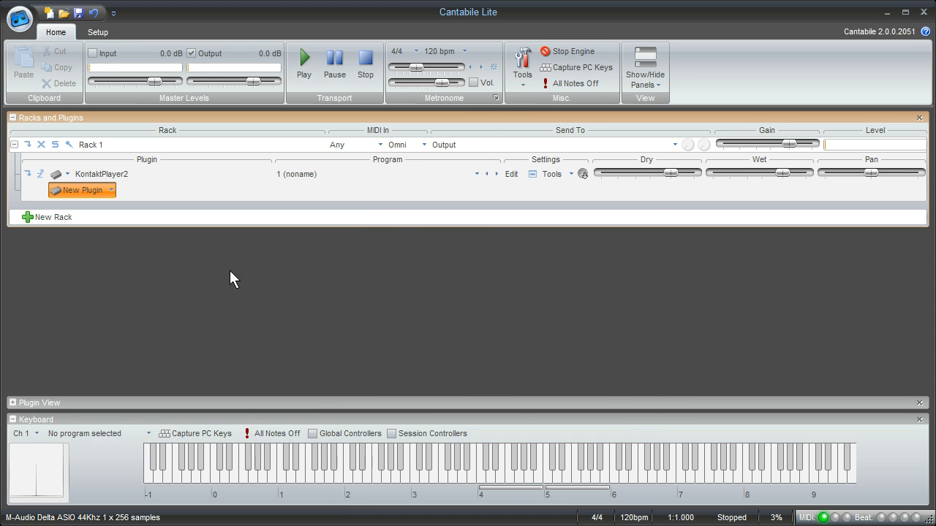
left_click(77, 190)
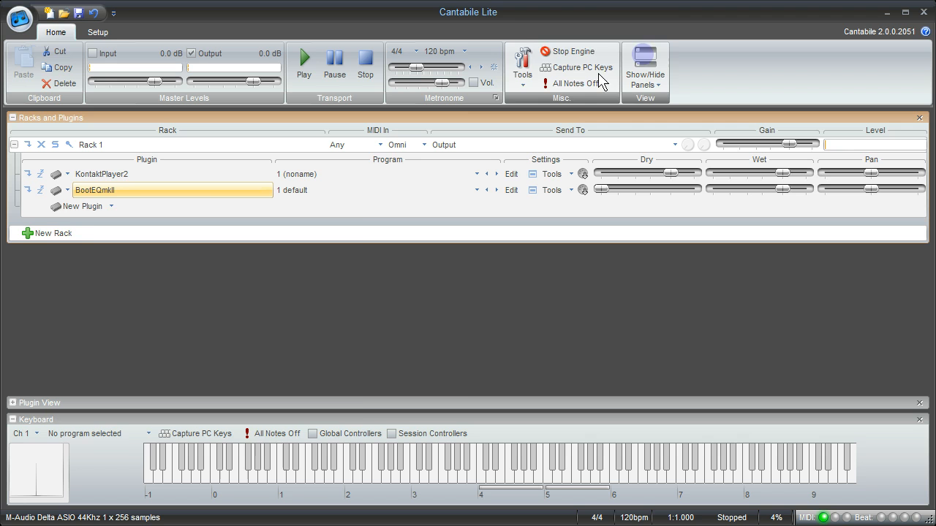
left_click(79, 206)
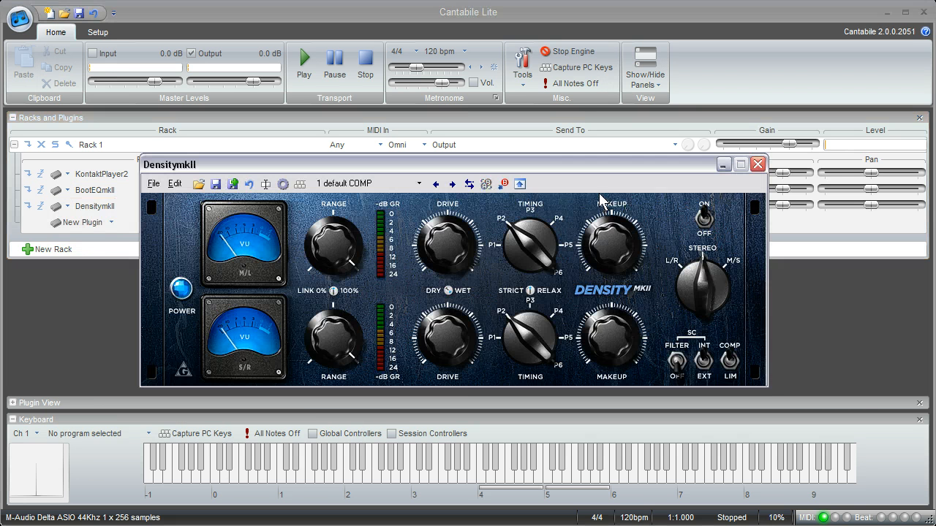
left_click(76, 222)
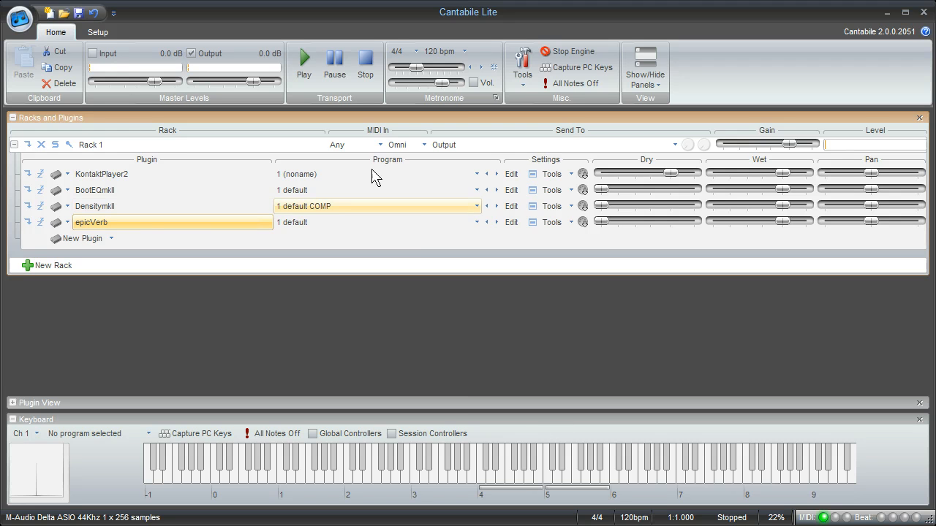
- Pick the BootEQmkII effect in Rack 1 in preparation for moving it
left_click(373, 190)
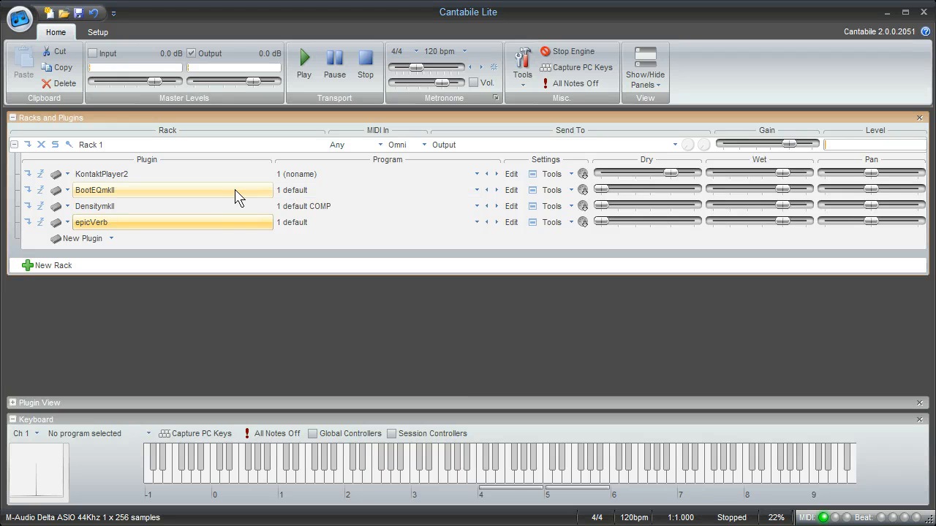
mouse_move(169, 205)
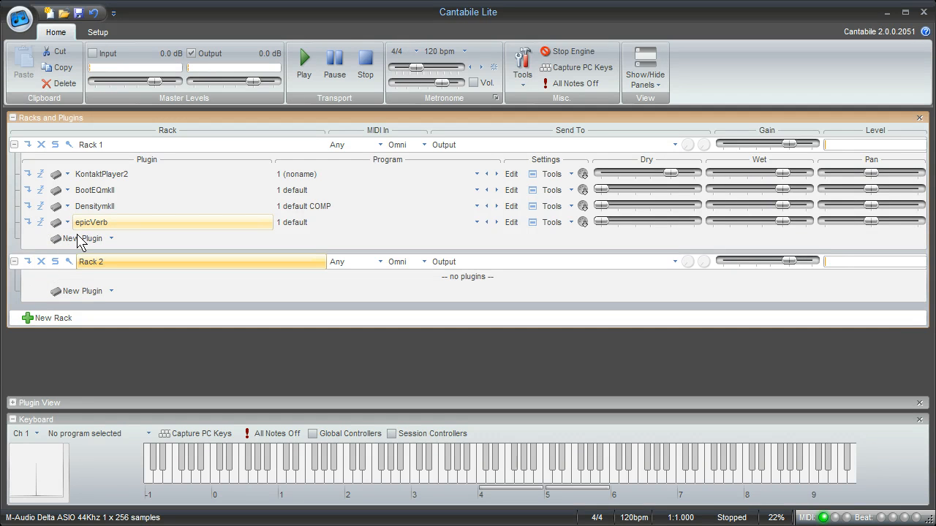
- Select BootEQmkII, DensitymkII and epicVerb and move them into Rack 2
left_click(41, 190)
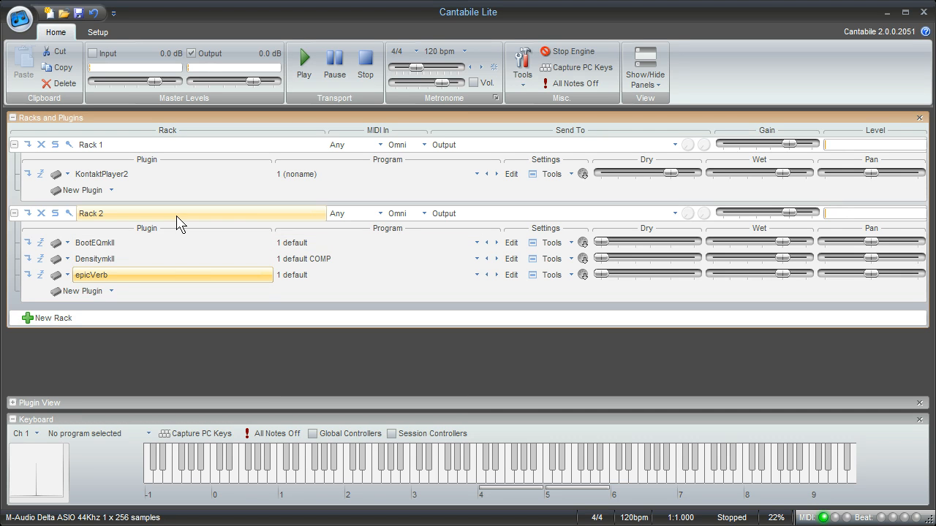
mouse_move(532, 240)
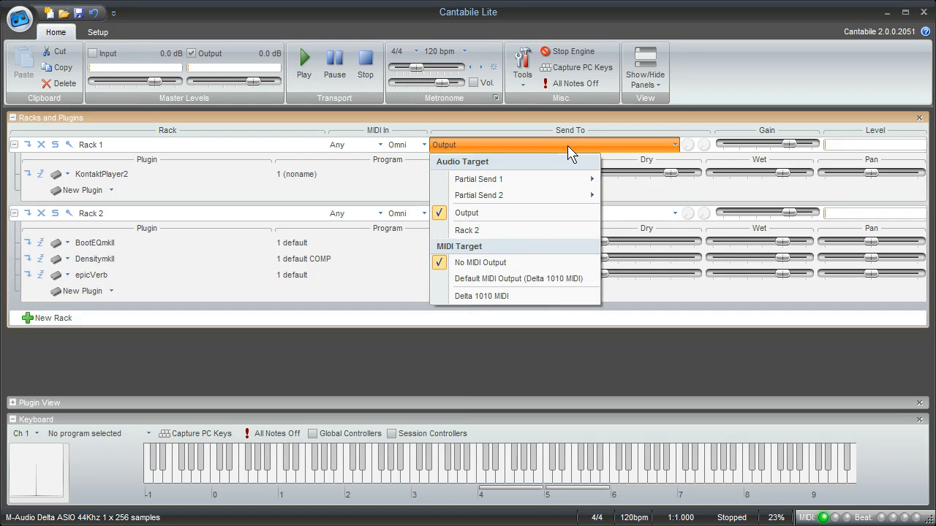
mouse_move(509, 230)
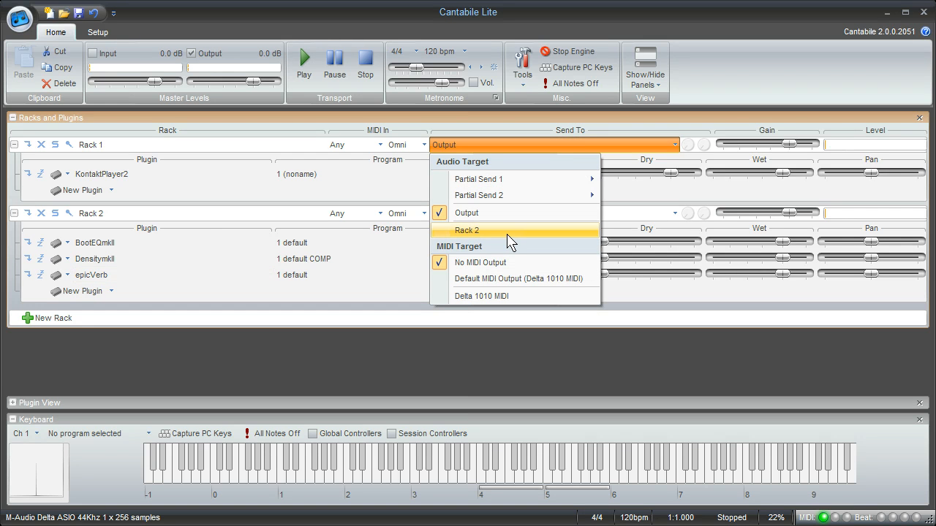
- Set Rack 1's Send To audio target to Rack 2 instead of the main output
left_click(467, 229)
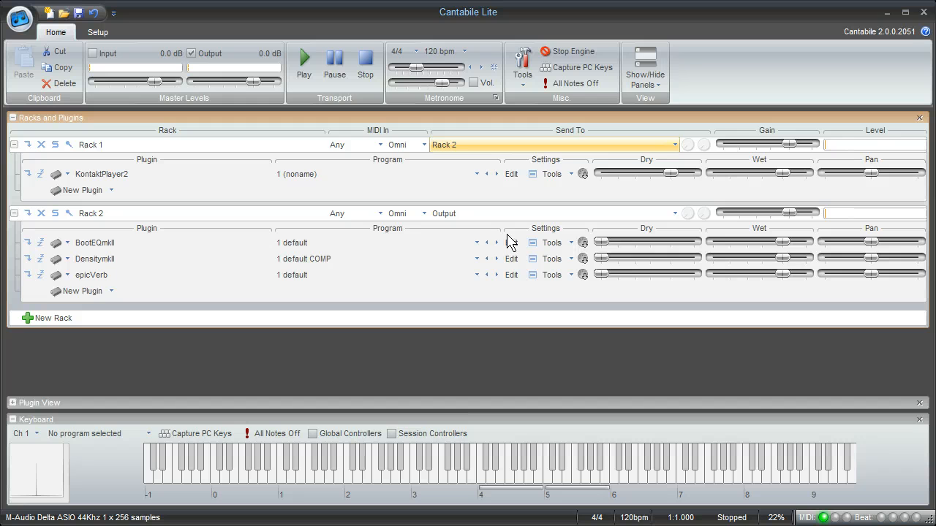
mouse_move(418, 358)
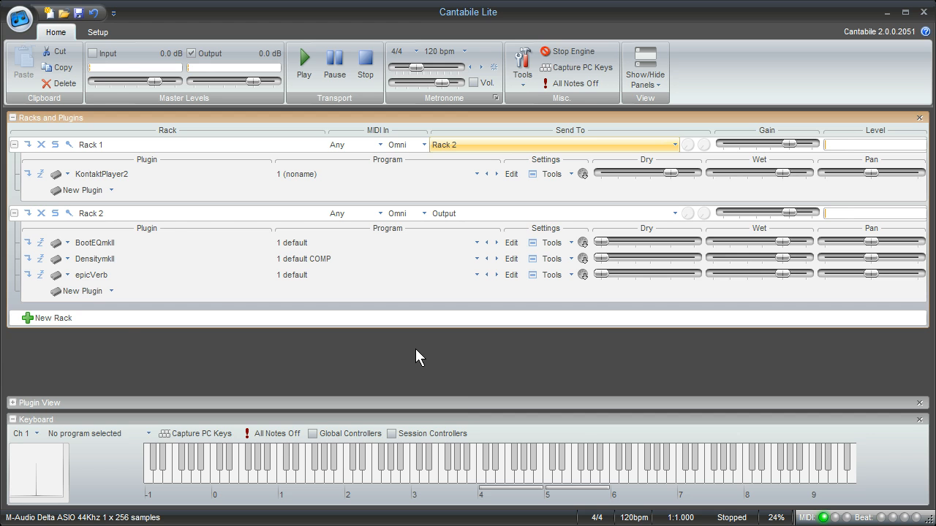
left_click(354, 214)
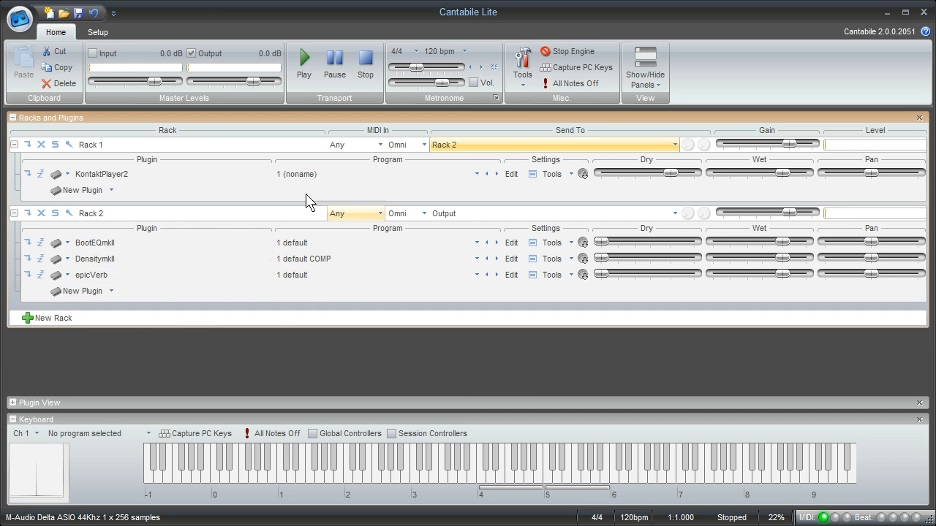
left_click(377, 275)
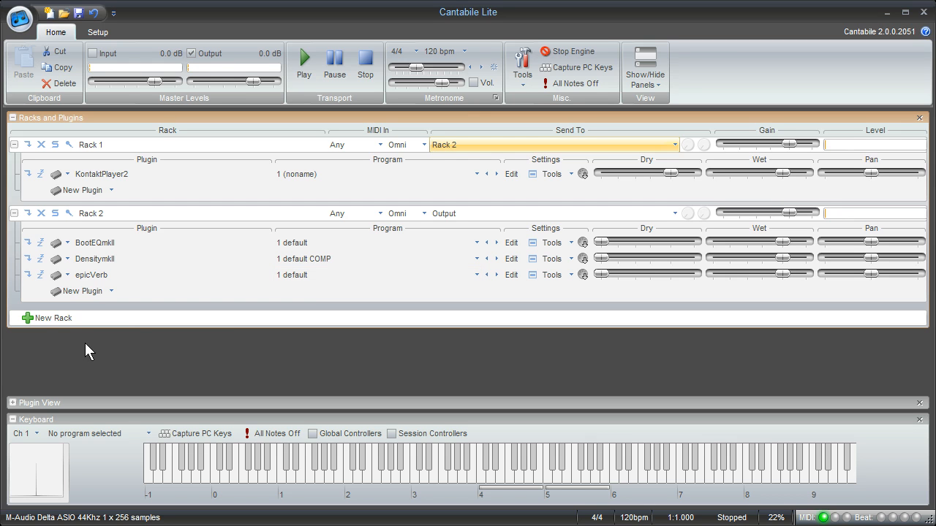
mouse_move(235, 241)
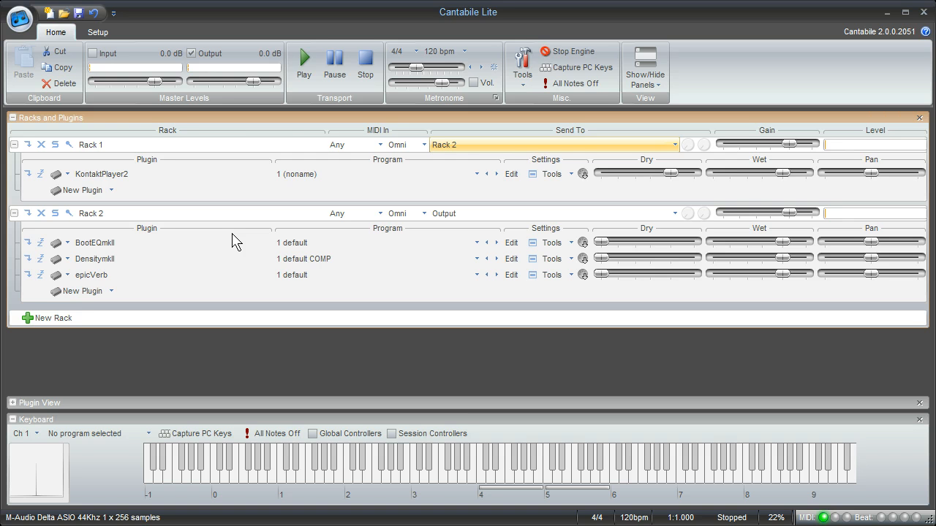
- Start renaming Rack 2 and go to the application button
double_click(90, 213)
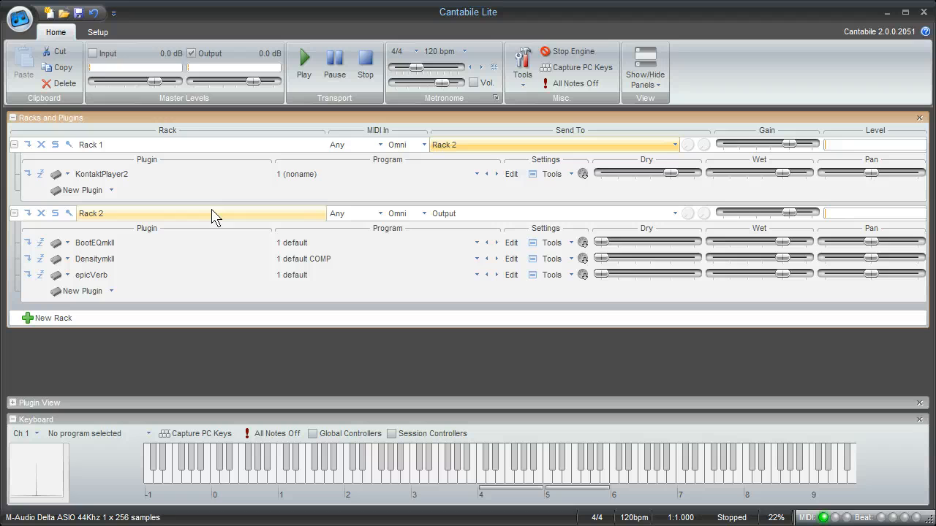
left_click(20, 18)
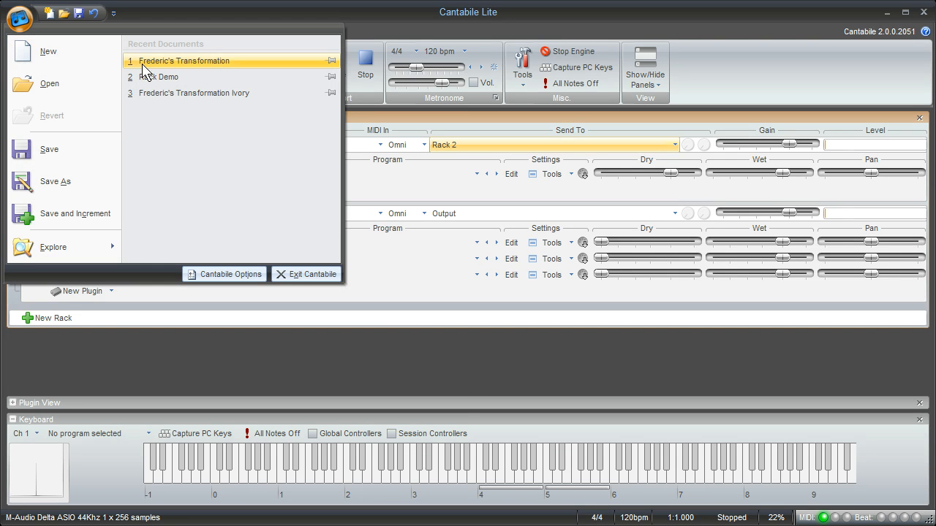
- Load the first Recent Documents song, Frederic's Transformation with Galaxy II Vienna Grand feeding Effects
left_click(185, 62)
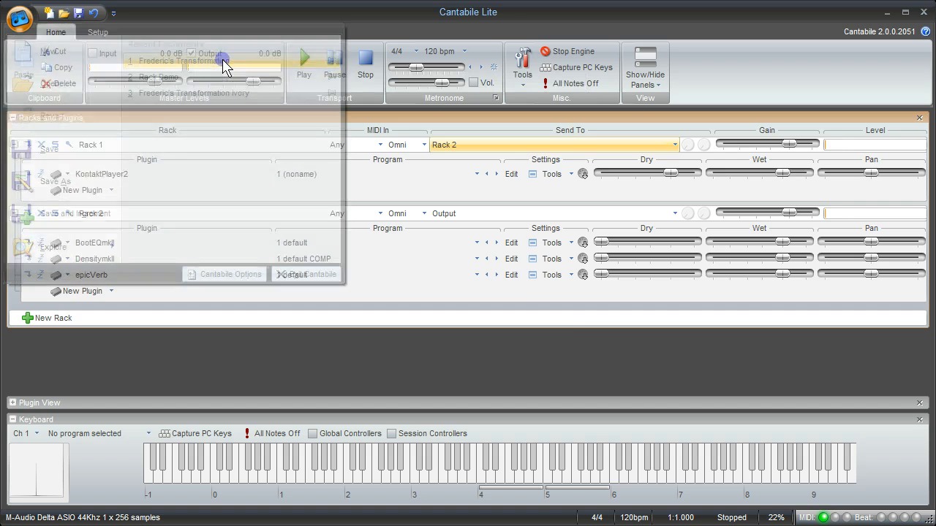
left_click(176, 62)
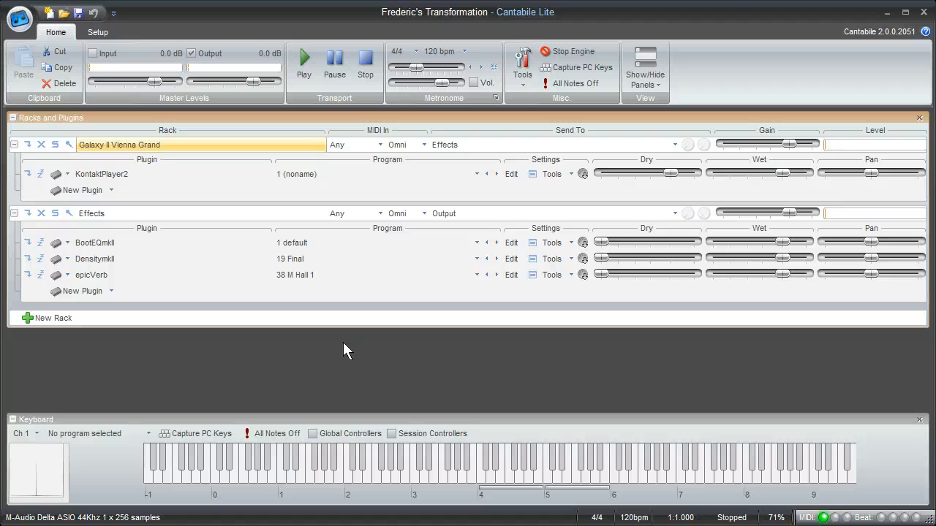
mouse_move(328, 373)
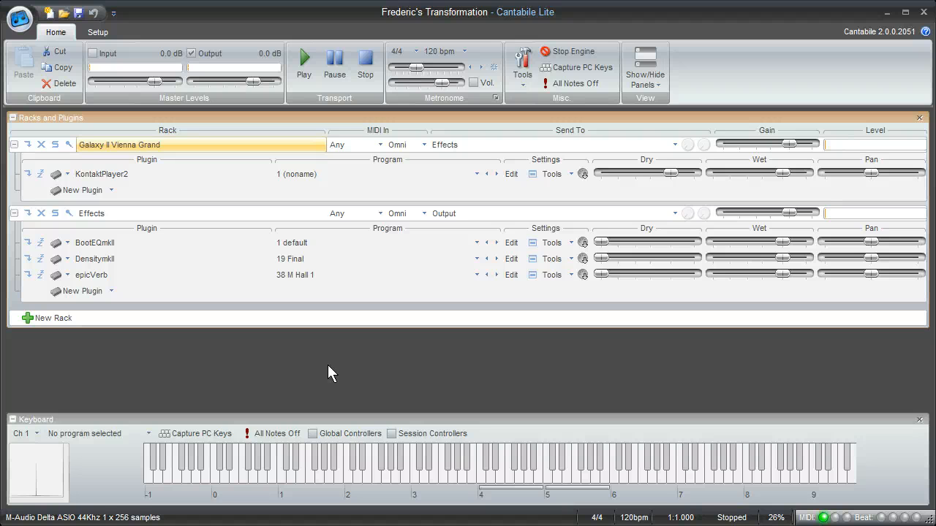
mouse_move(306, 368)
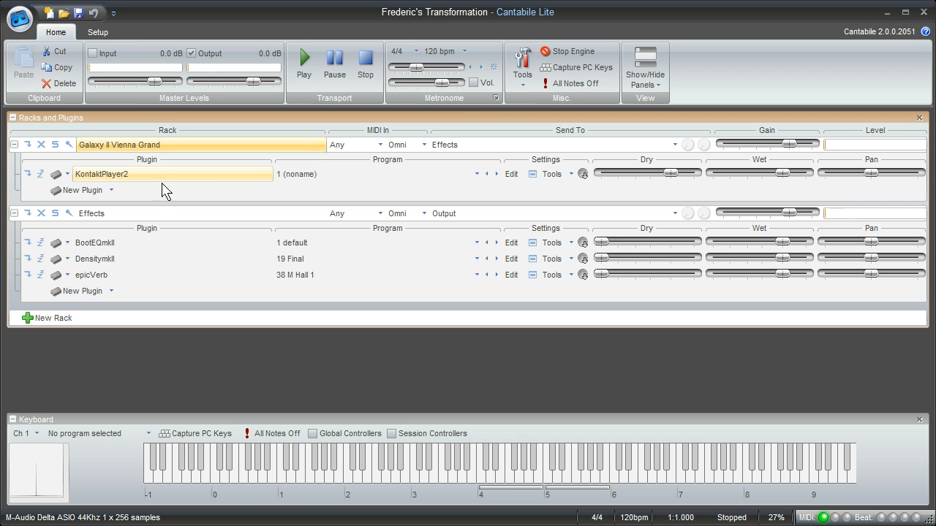
left_click(252, 174)
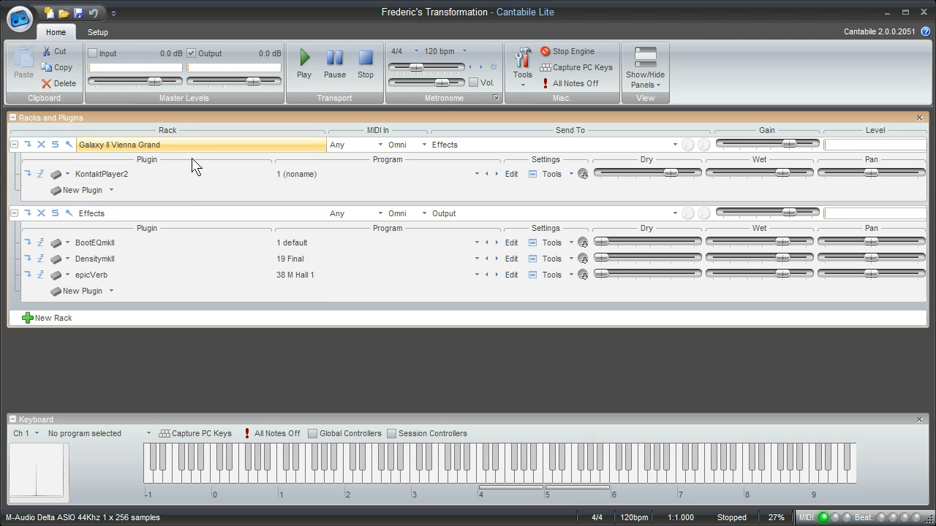
right_click(198, 144)
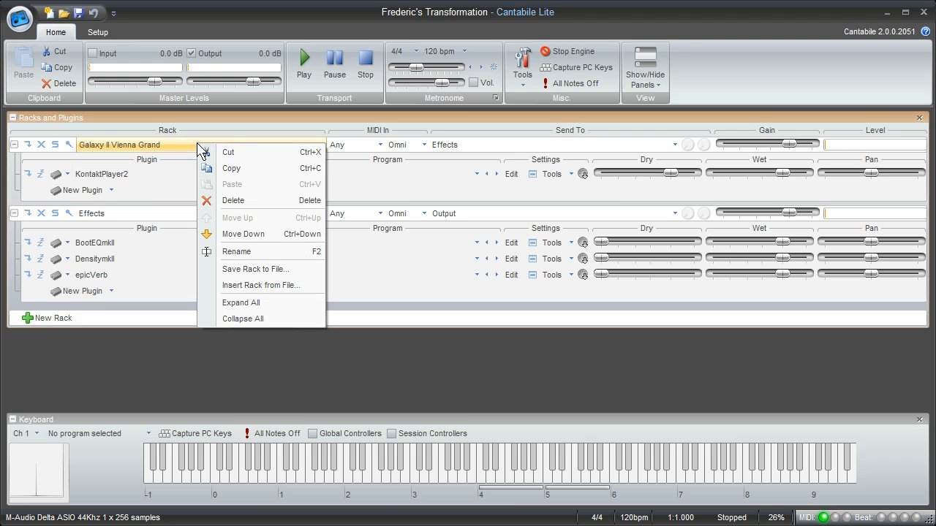
mouse_move(172, 149)
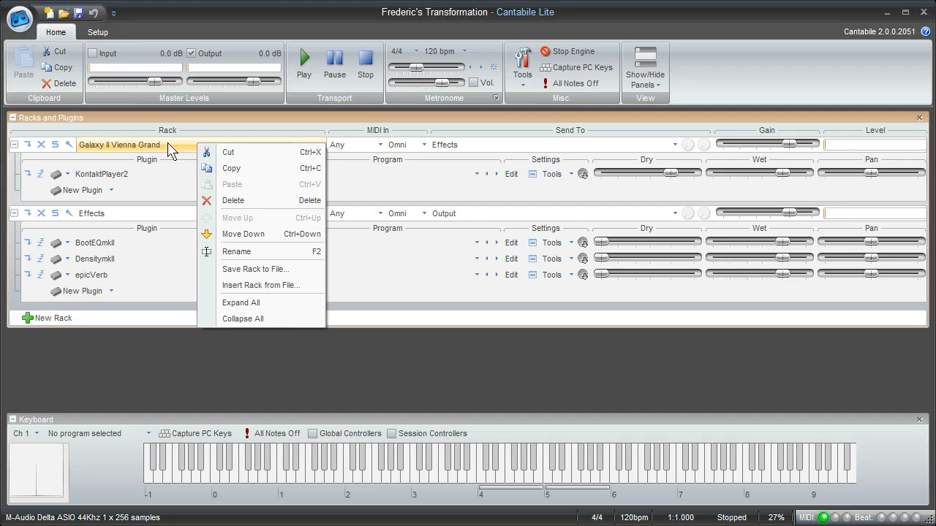
mouse_move(248, 251)
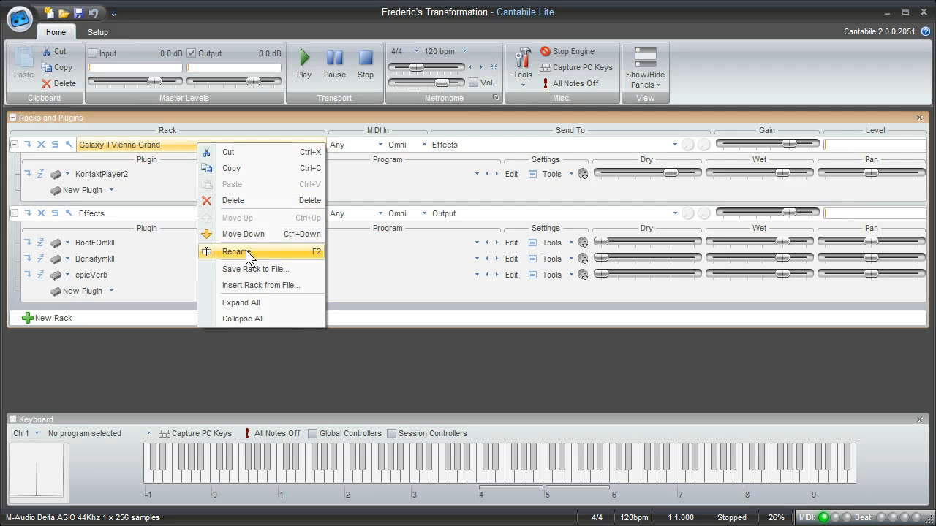
left_click(236, 252)
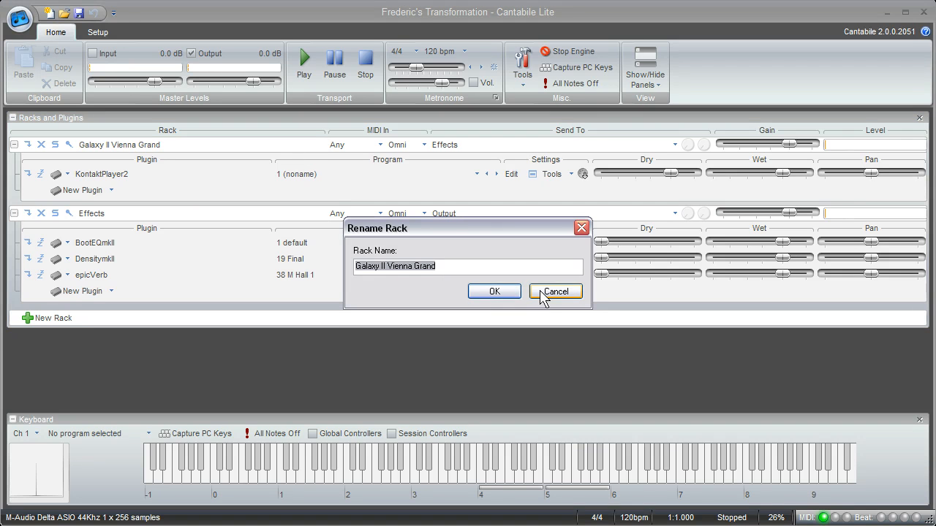
left_click(555, 291)
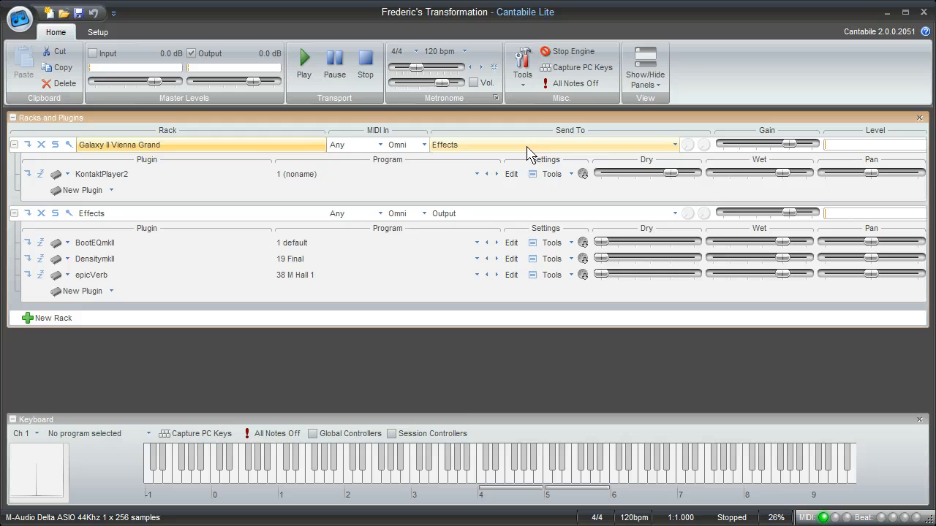
mouse_move(538, 302)
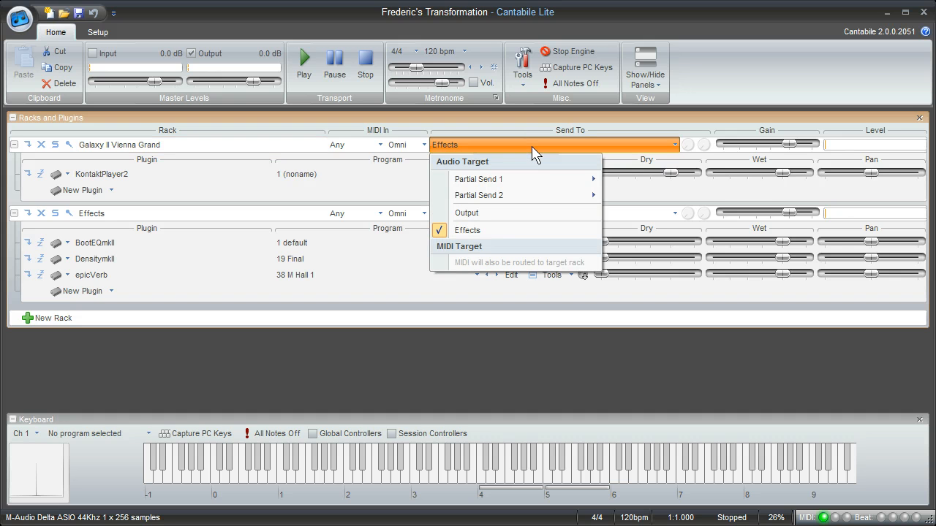
mouse_move(519, 233)
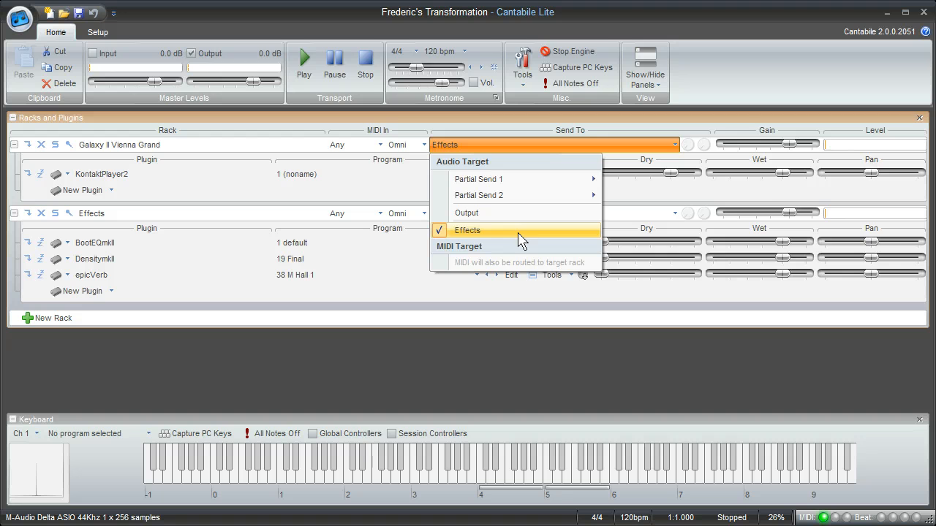
mouse_move(514, 237)
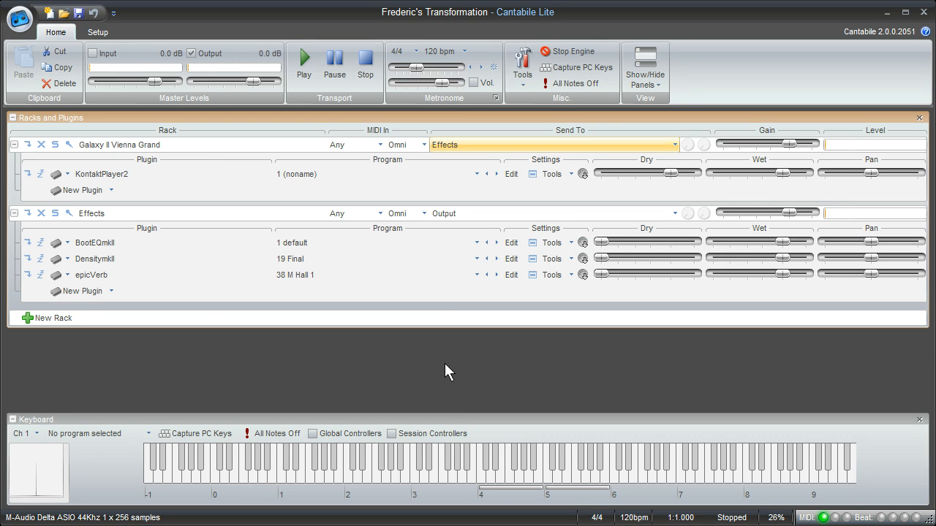
mouse_move(175, 234)
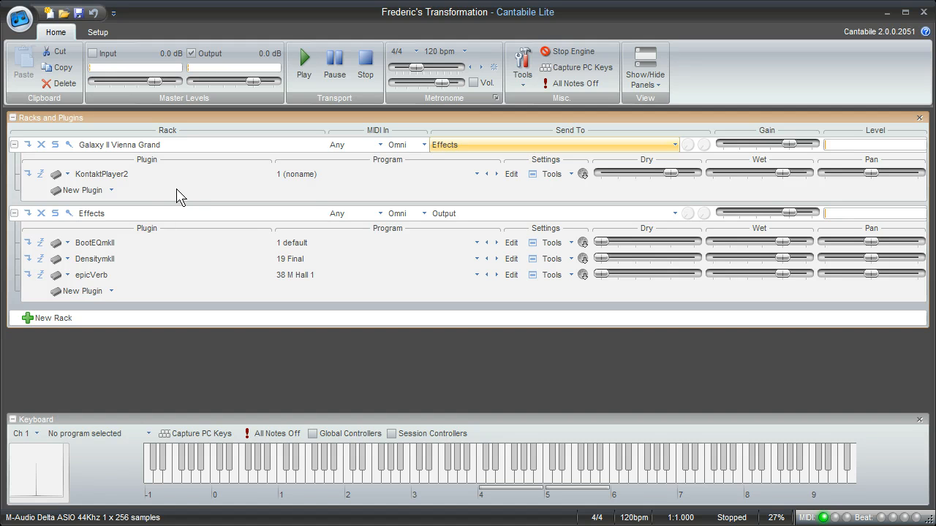
double_click(103, 174)
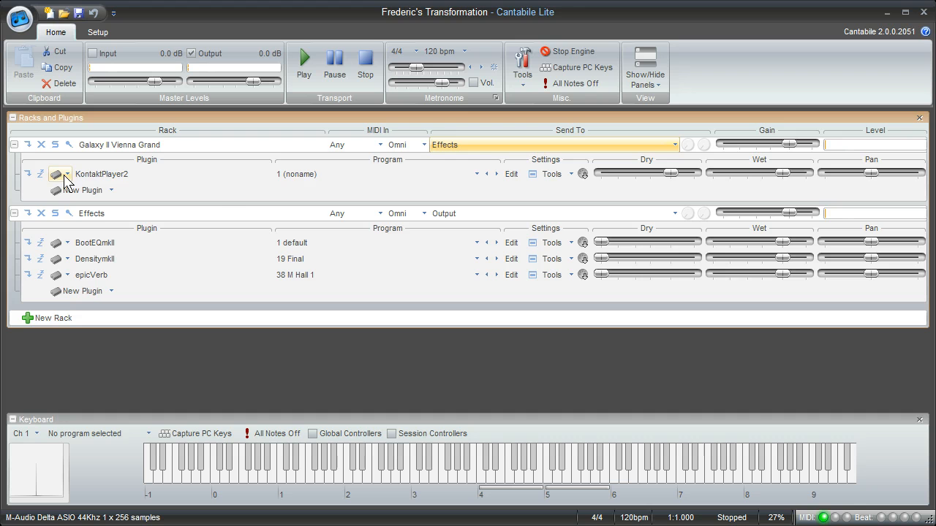
left_click(378, 174)
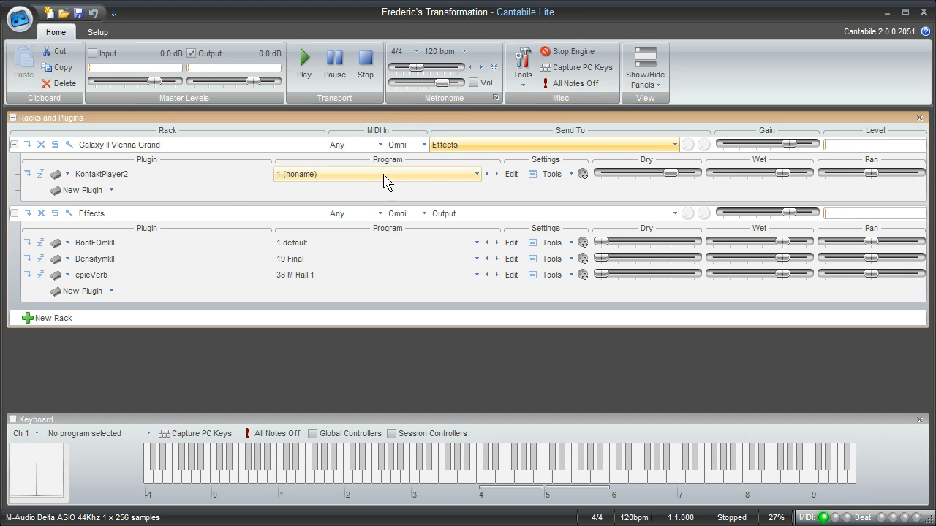
double_click(103, 172)
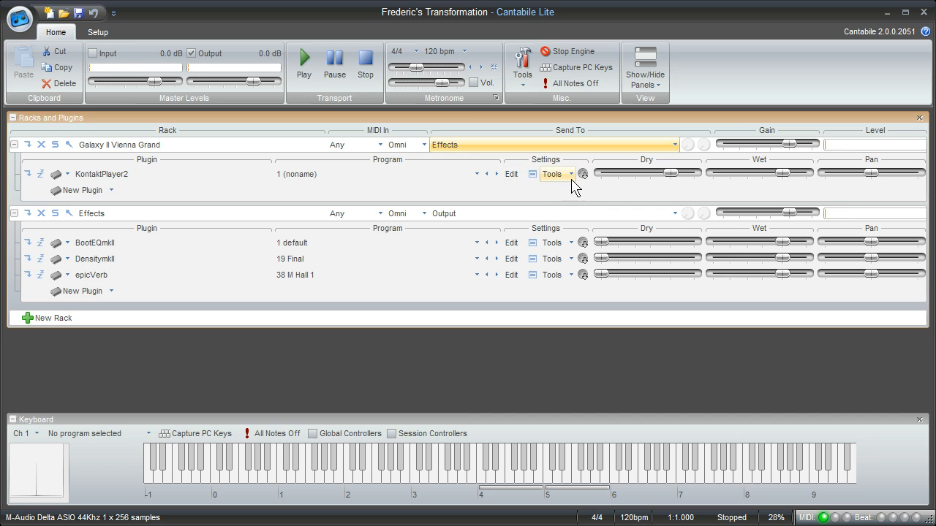
mouse_move(582, 174)
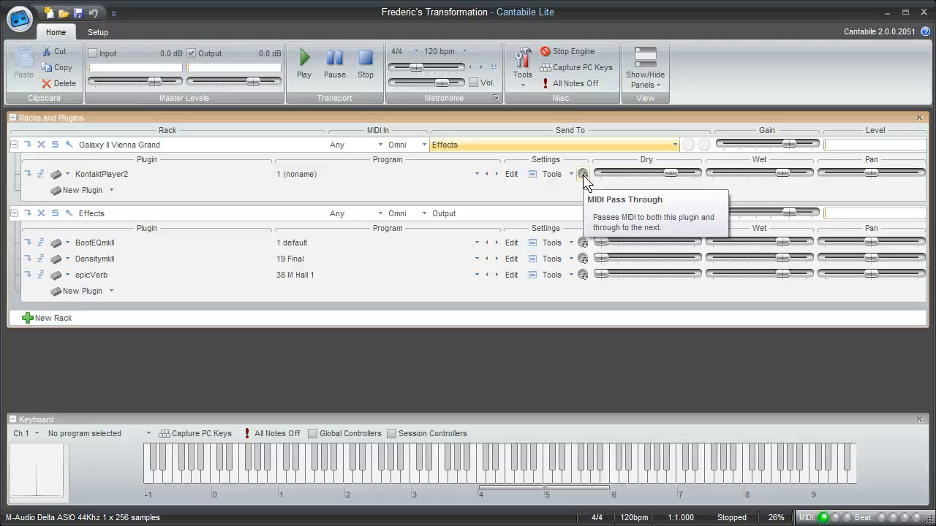
mouse_move(587, 172)
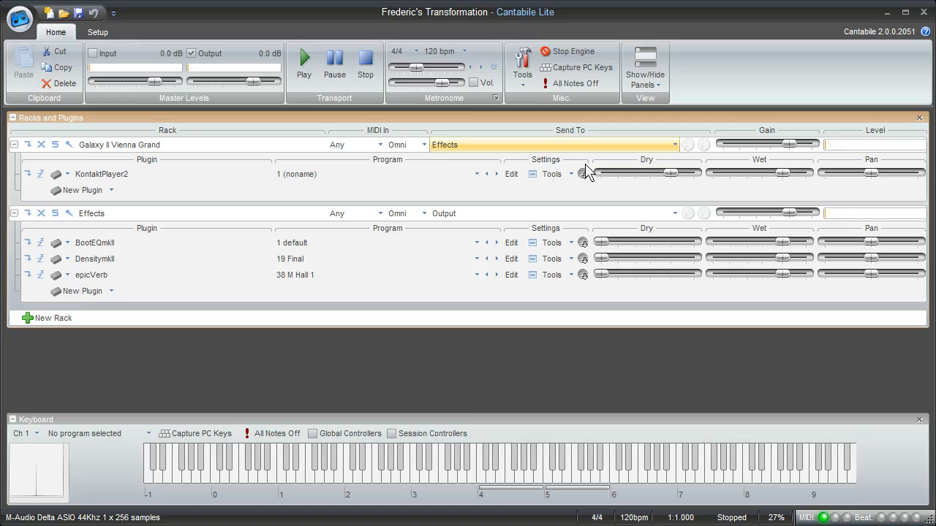
mouse_move(80, 190)
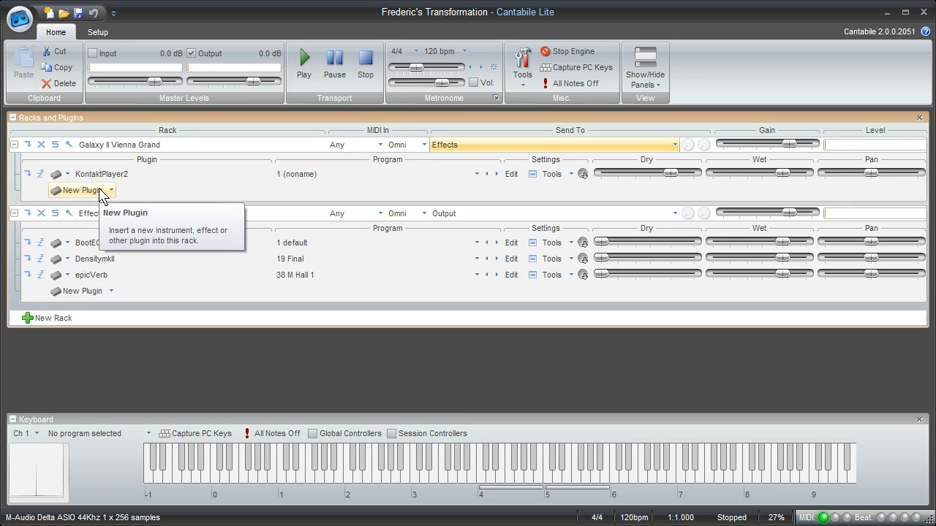
mouse_move(215, 190)
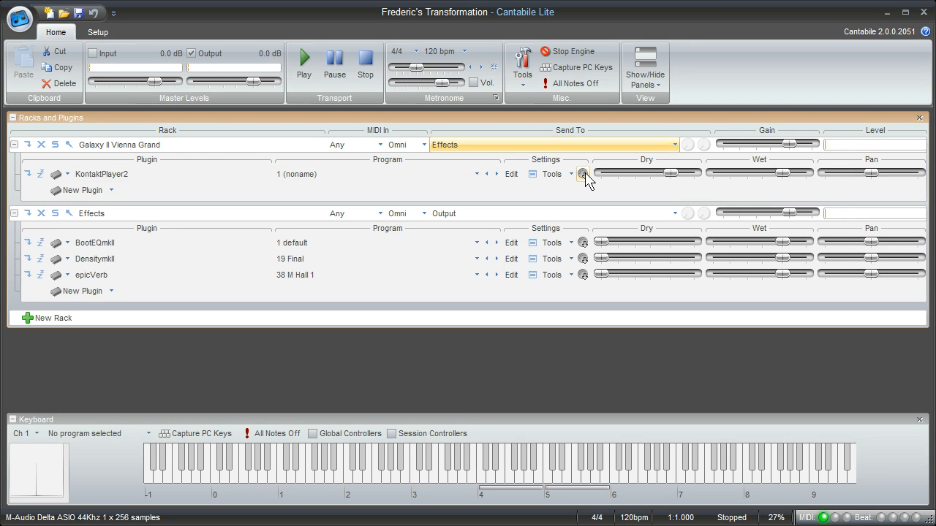
mouse_move(583, 174)
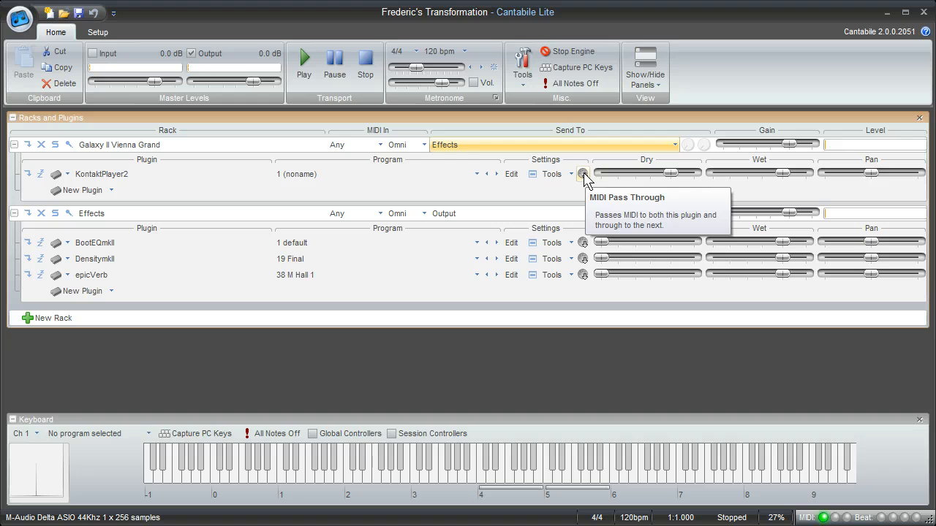
left_click(583, 174)
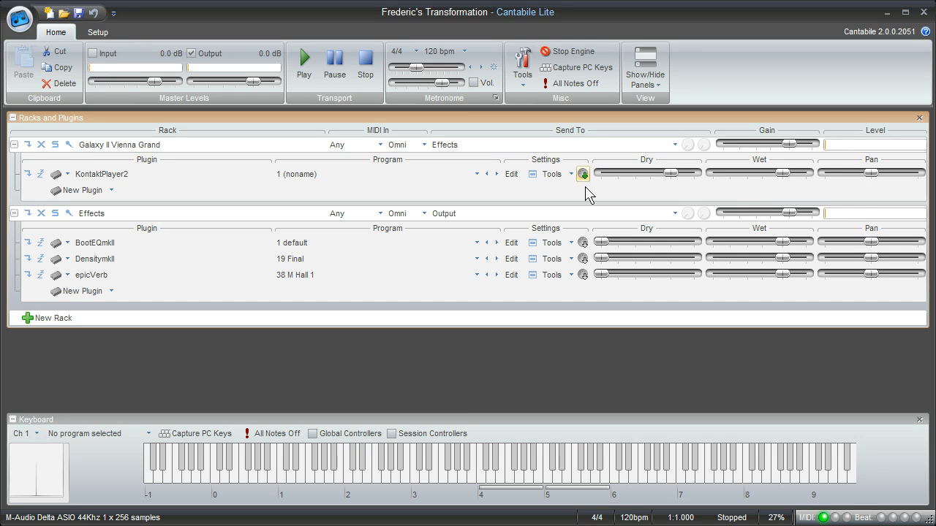
mouse_move(582, 174)
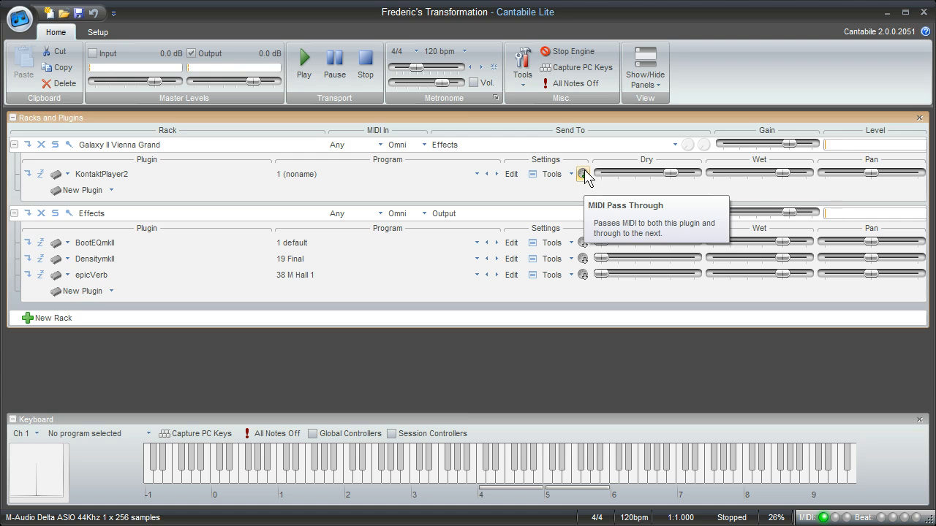
mouse_move(587, 179)
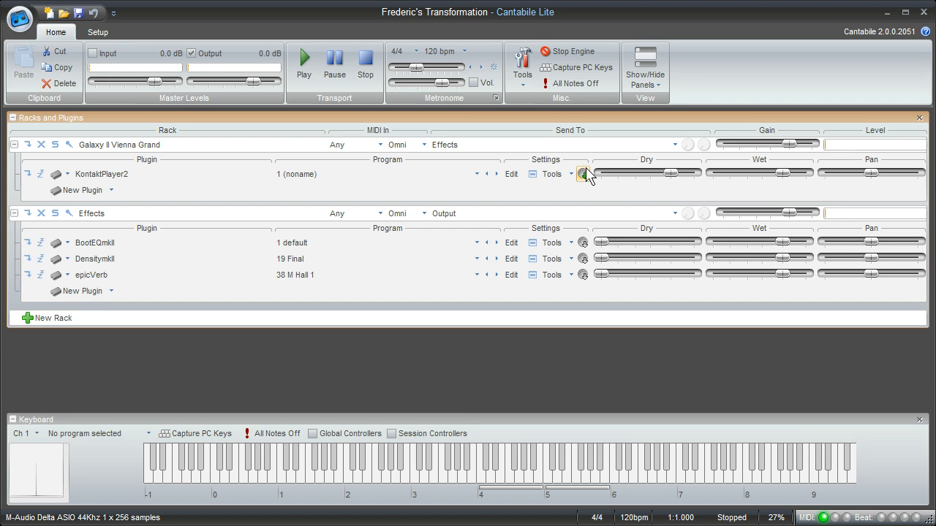
mouse_move(583, 174)
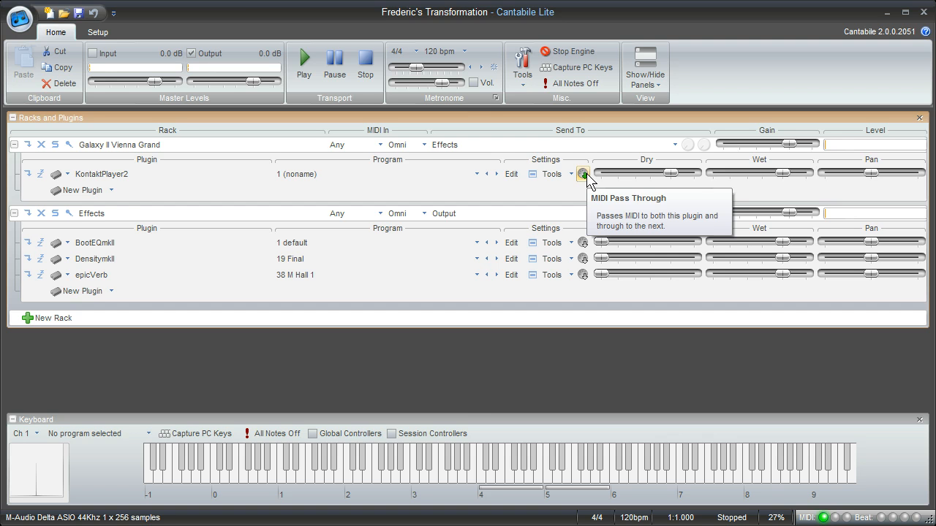
double_click(101, 174)
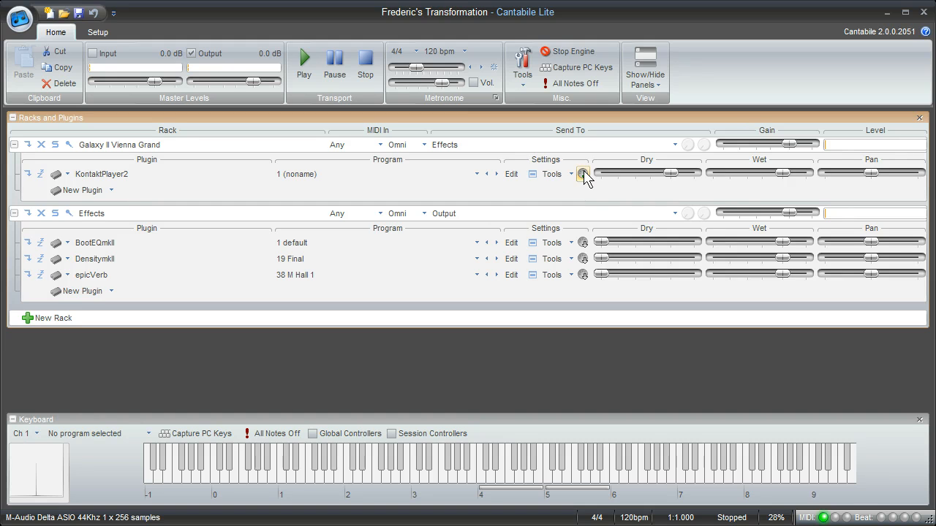
double_click(101, 174)
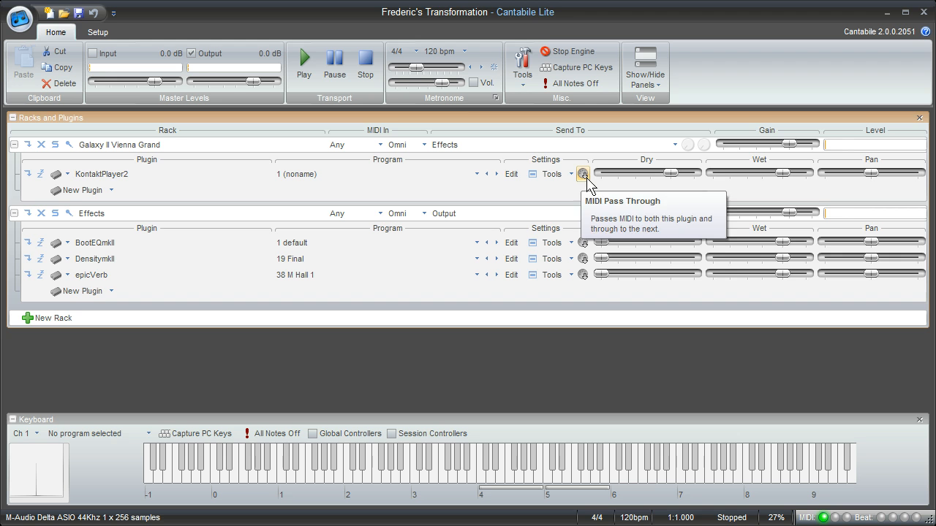
mouse_move(585, 183)
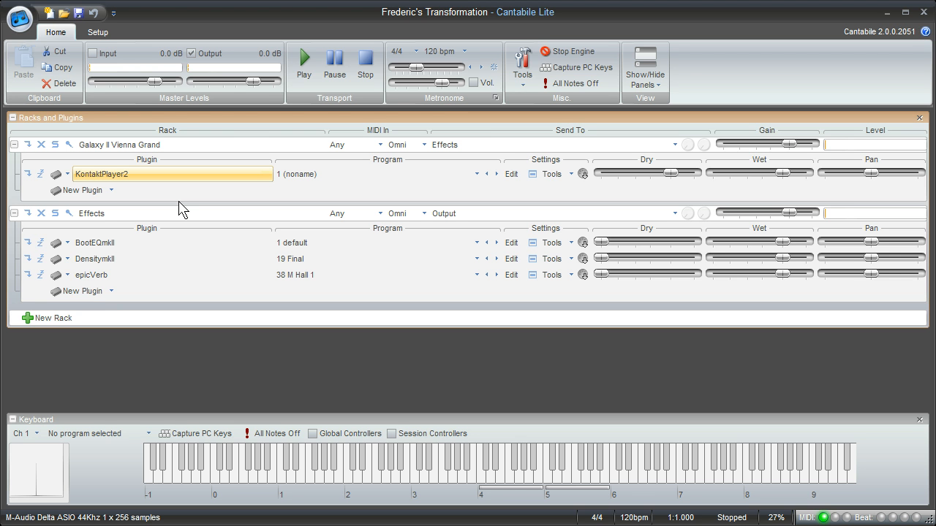
mouse_move(509, 196)
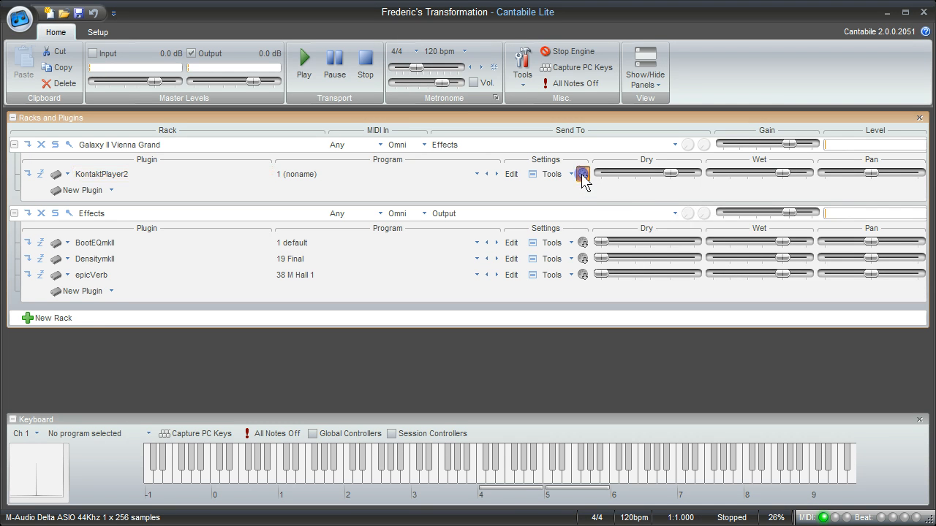
mouse_move(582, 174)
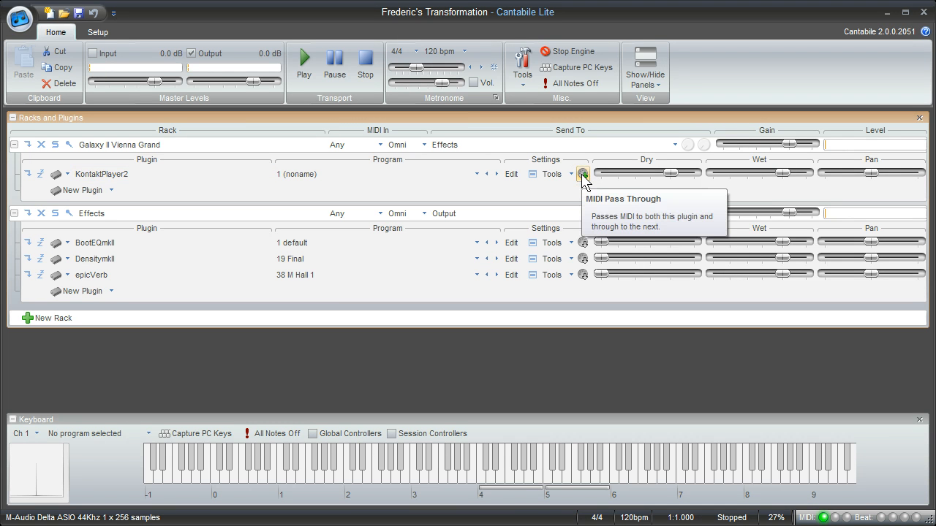
- Switch on MIDI Pass Through for KontaktPlayer2 in the Galaxy II Vienna Grand rack
double_click(99, 174)
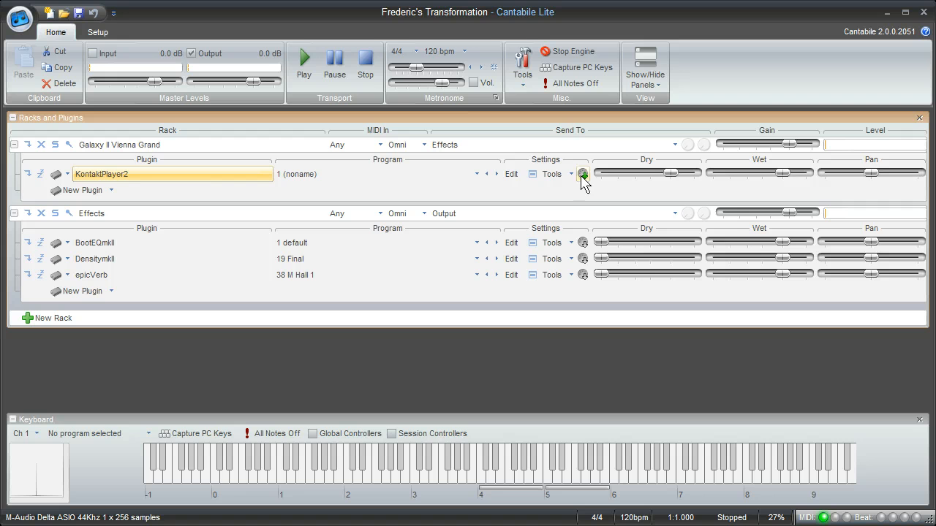
mouse_move(583, 174)
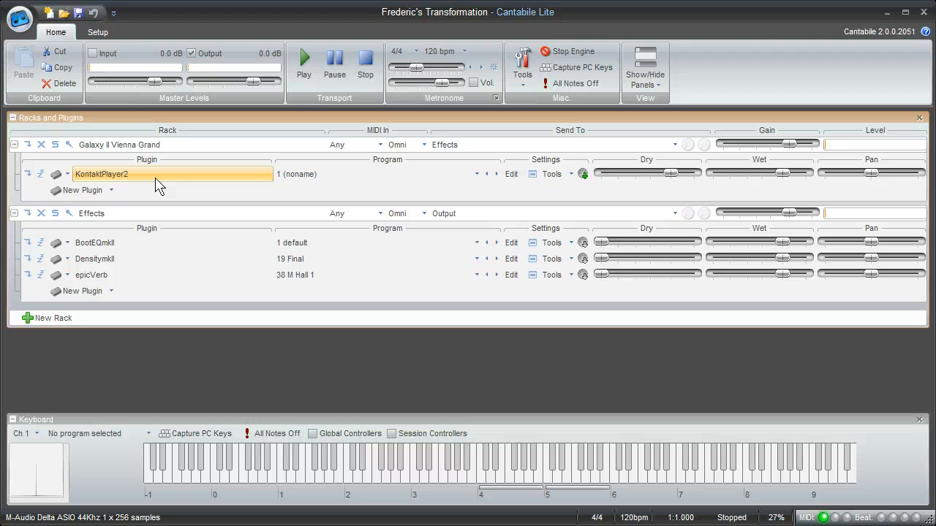
mouse_move(70, 281)
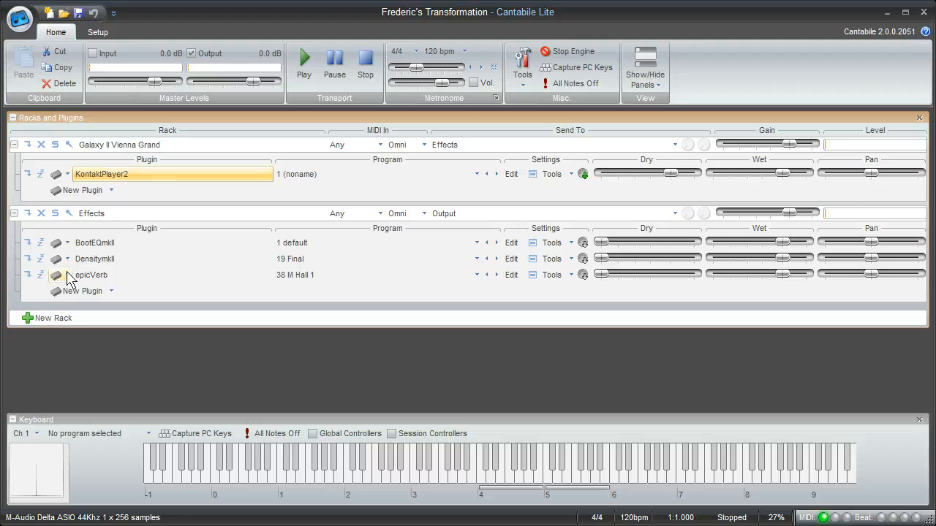